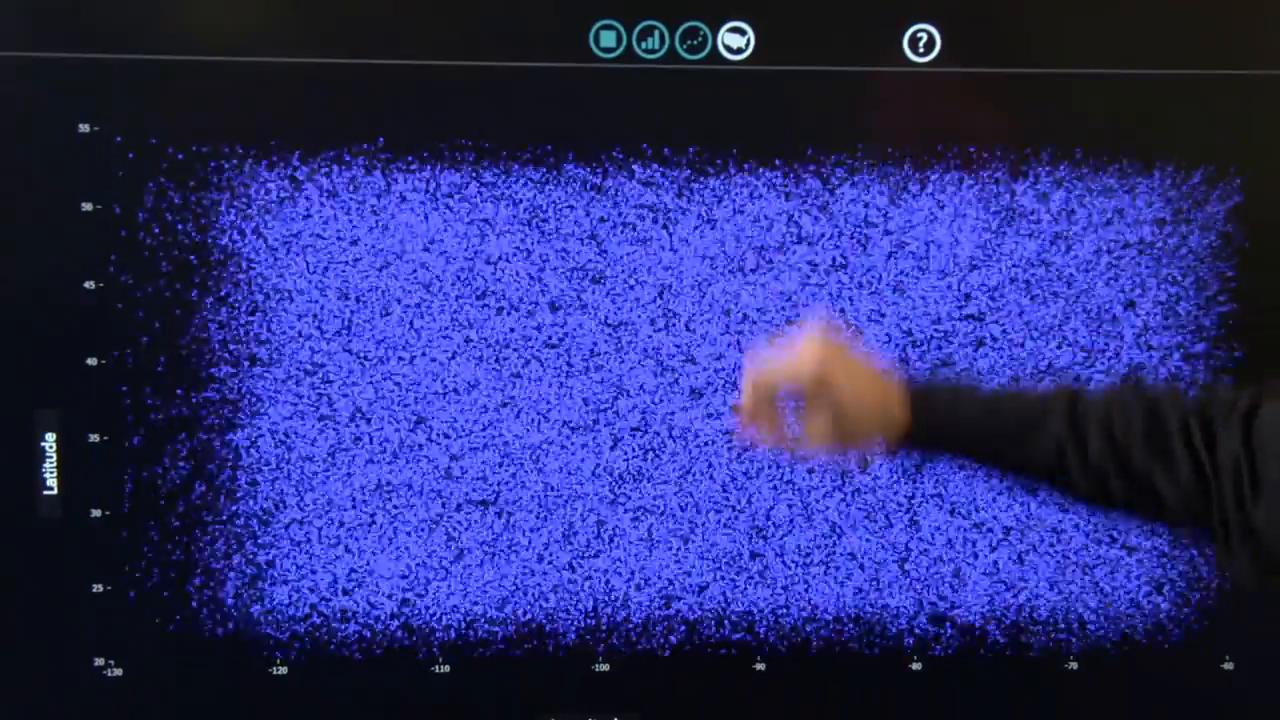
# Arrange the county points as a US map, then stack them into a longitude histogram.
pyautogui.click(732, 37)
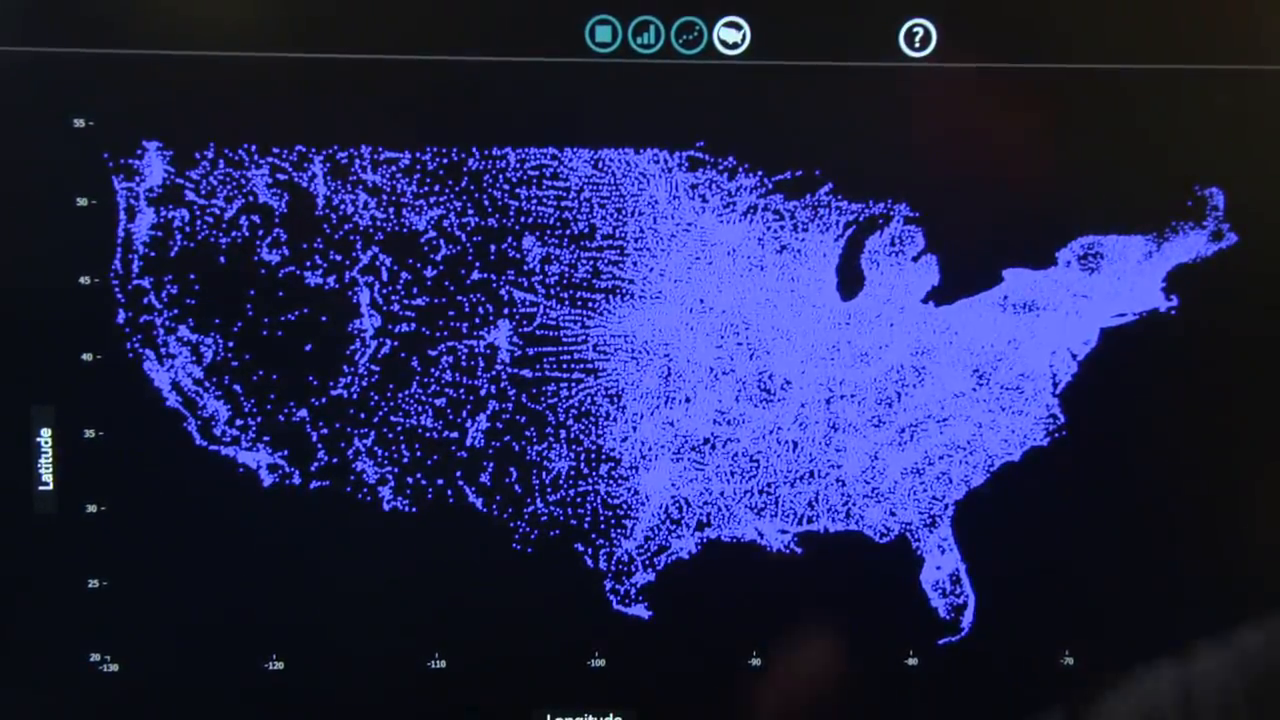
pyautogui.click(646, 36)
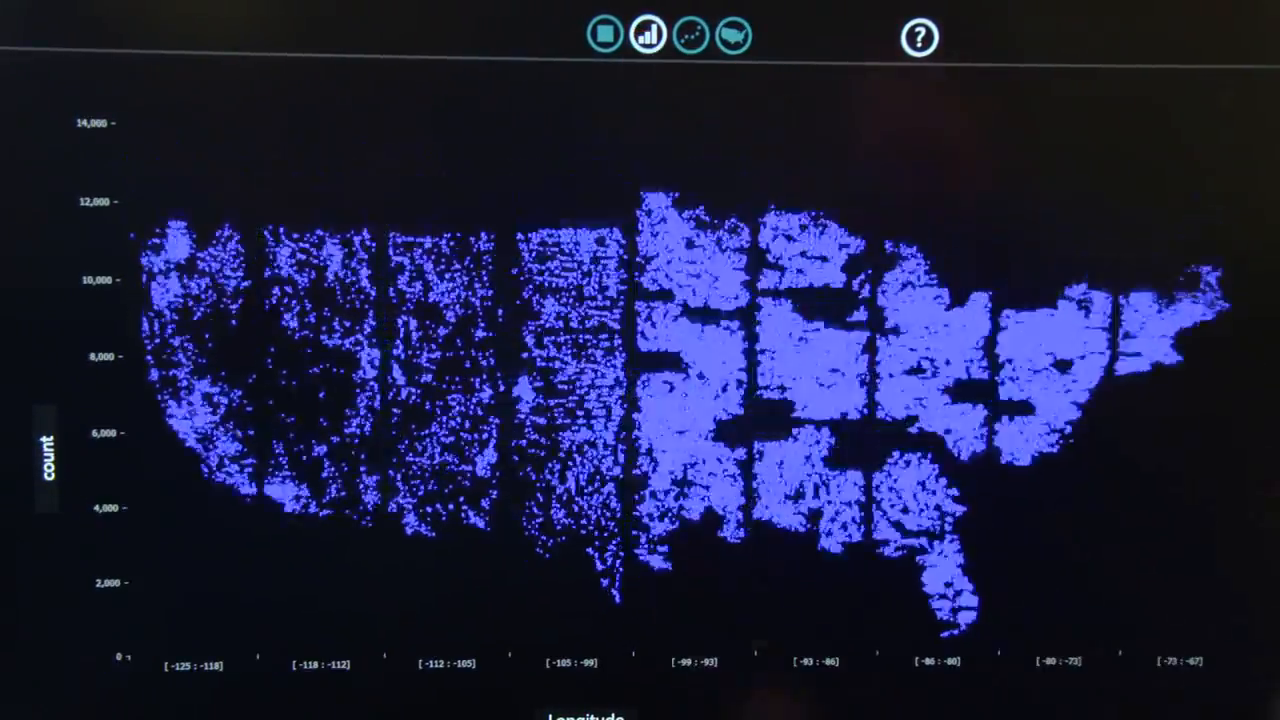
pyautogui.click(647, 35)
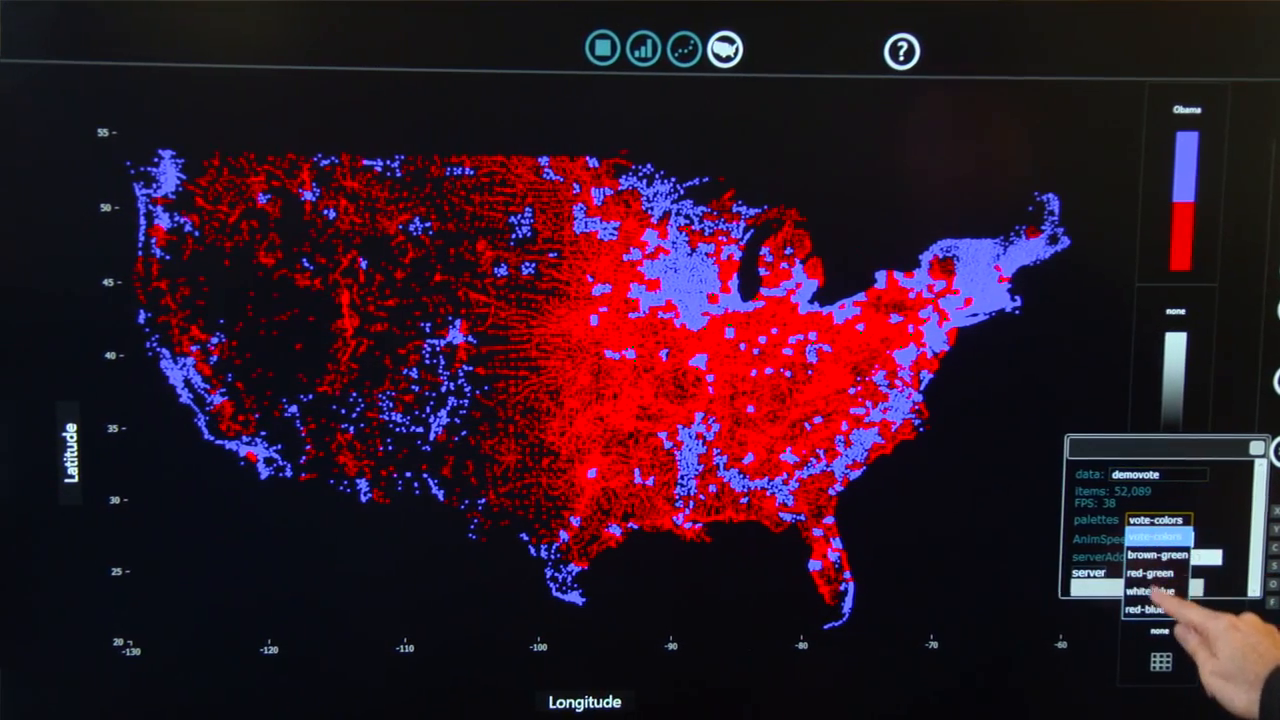
# Pick a different colour palette from the settings panel's palettes dropdown.
pyautogui.click(1150, 610)
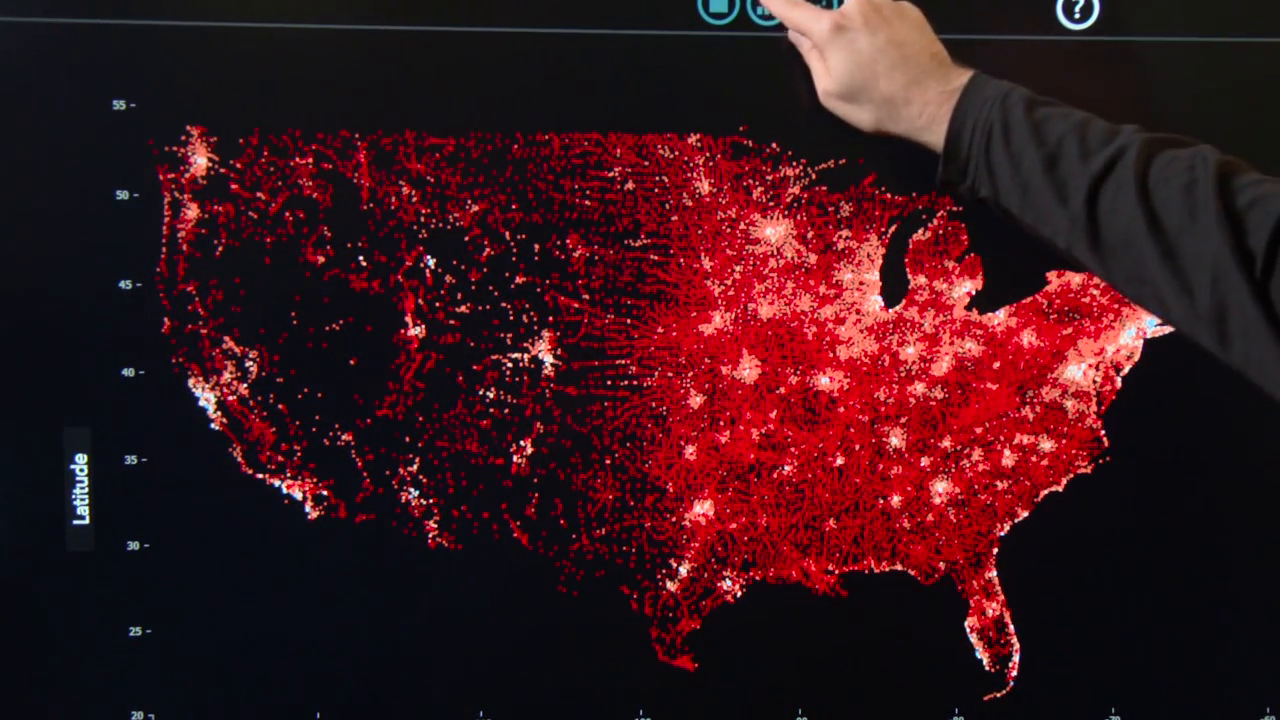
# Map the county colours to PerCapitaInc using a red-blue palette.
pyautogui.click(767, 10)
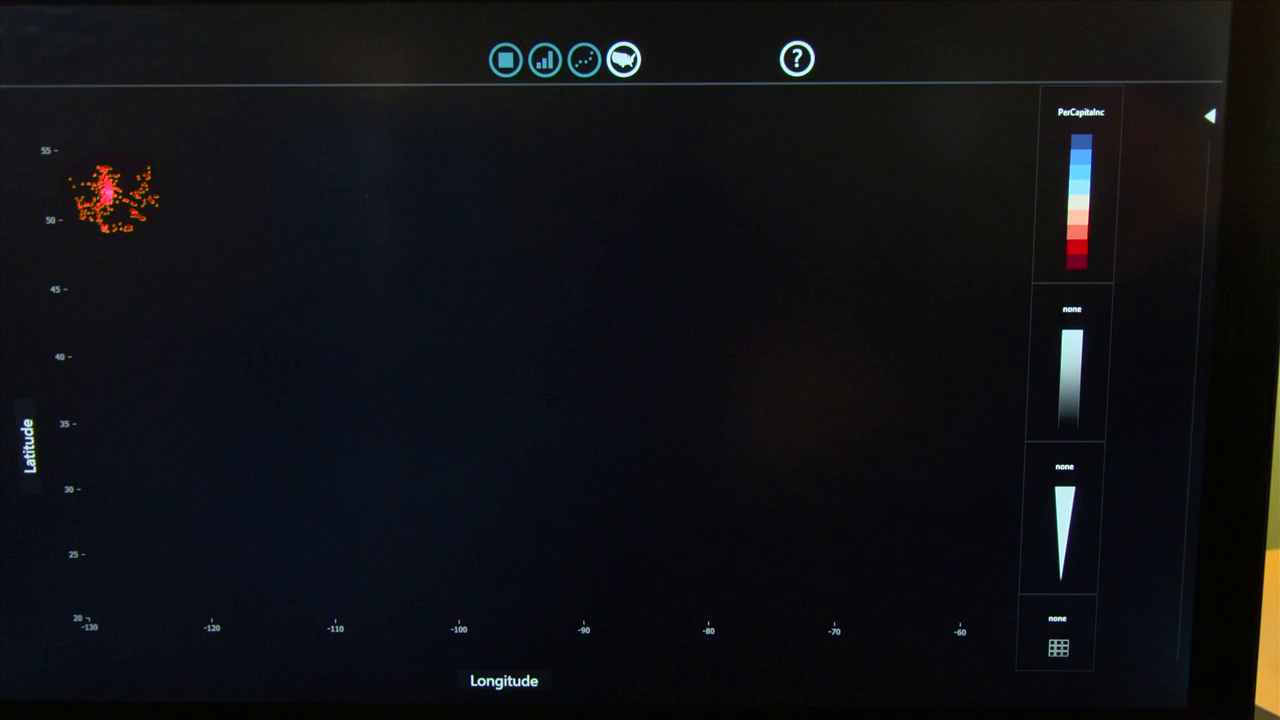
pyautogui.click(623, 59)
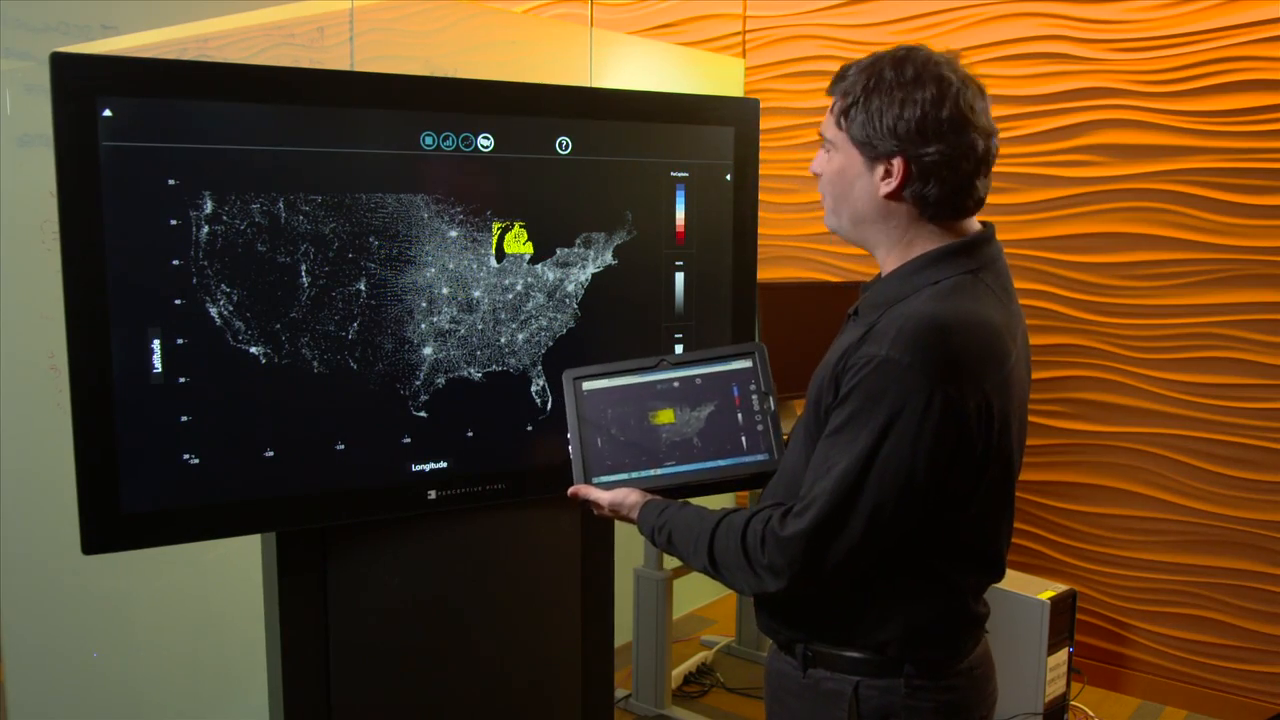
# Switch to the column layout to stack counties by PerCapitaInc, keeping Michigan highlighted.
pyautogui.click(449, 135)
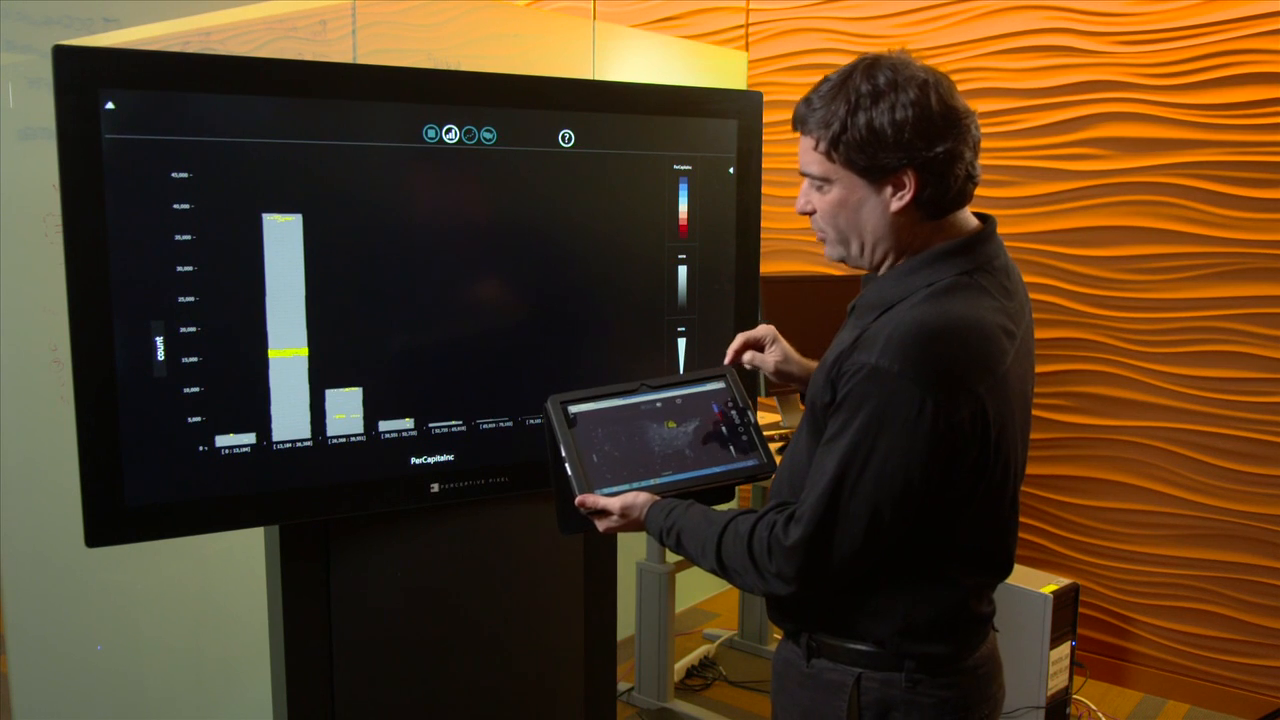